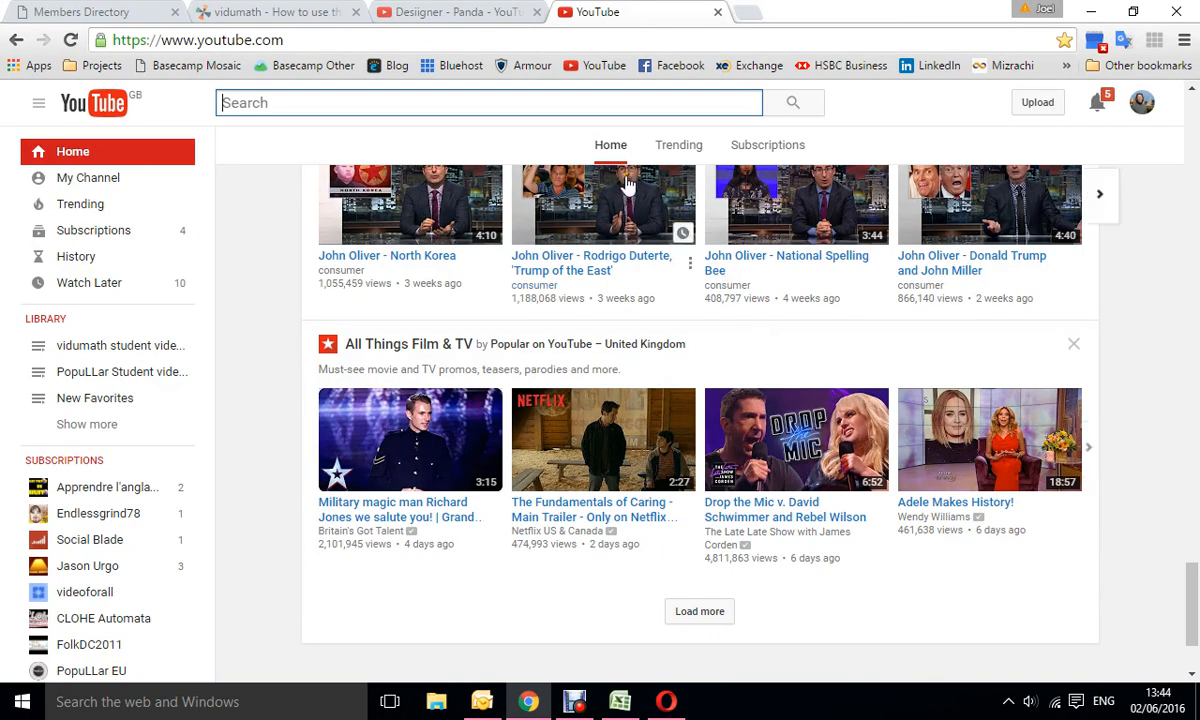
pyautogui.moveTo(898, 125)
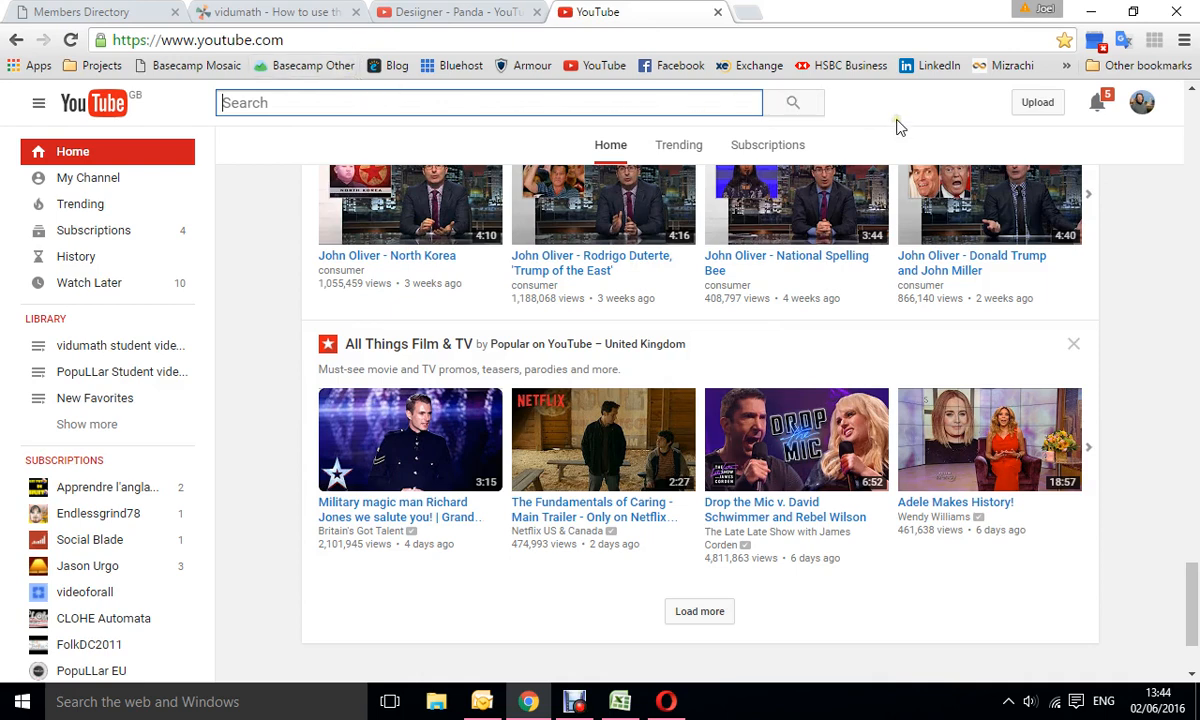
pyautogui.moveTo(1037, 102)
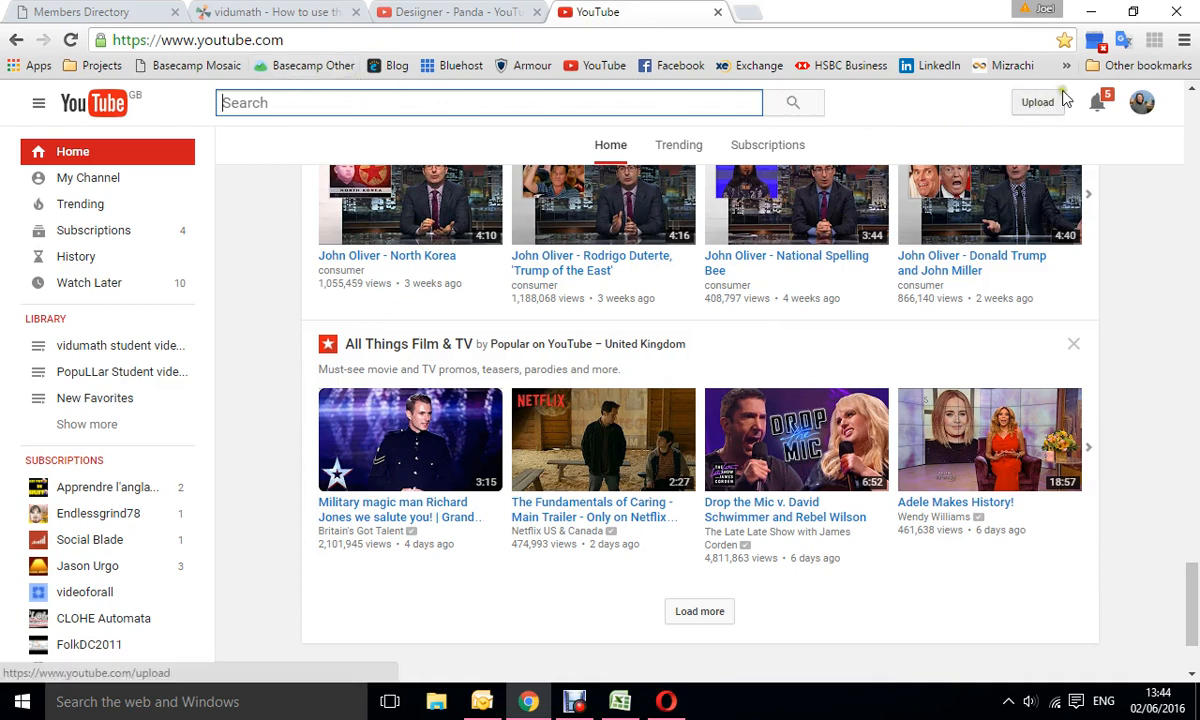
# Choose 'vidumath - navigating on the wiki' from the Other videos folder and begin uploading it.
pyautogui.click(1037, 102)
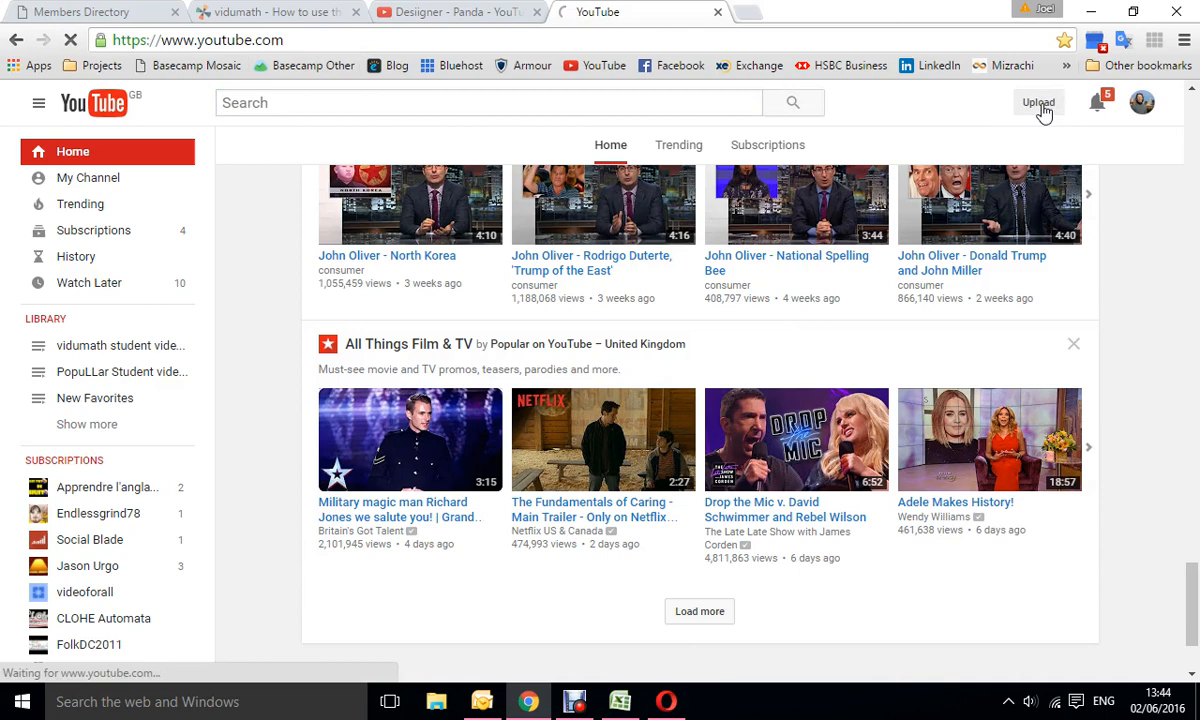
pyautogui.click(1037, 102)
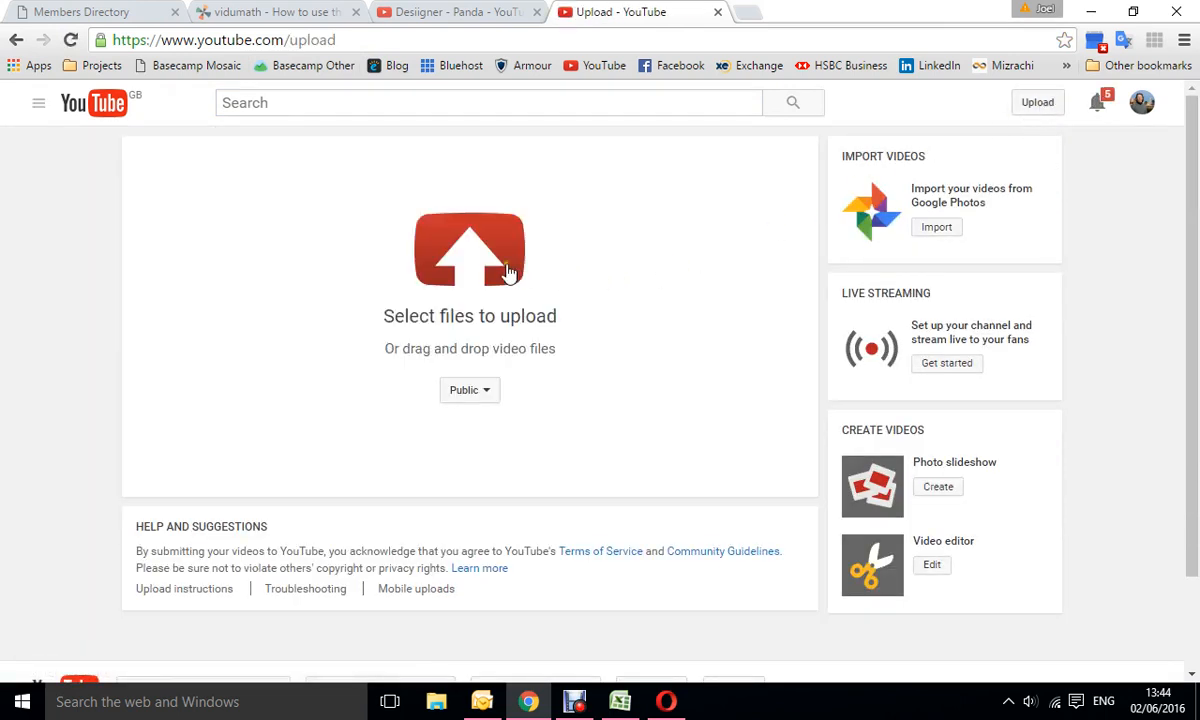
pyautogui.moveTo(495, 270)
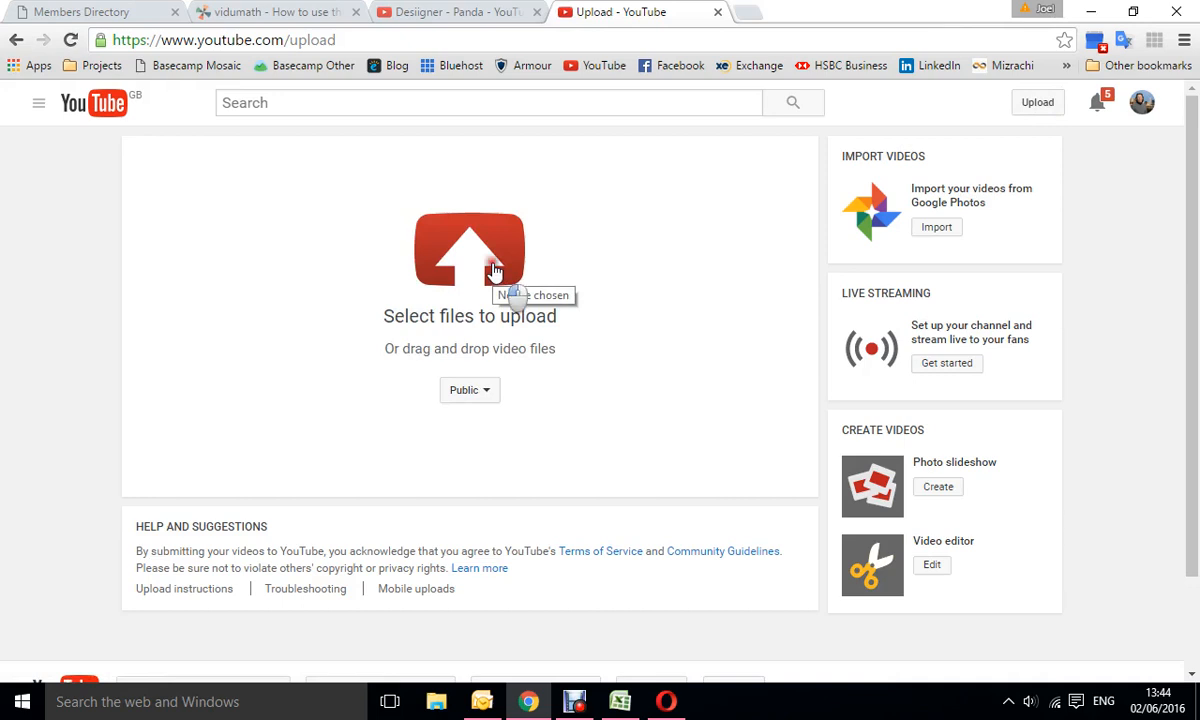
pyautogui.click(469, 250)
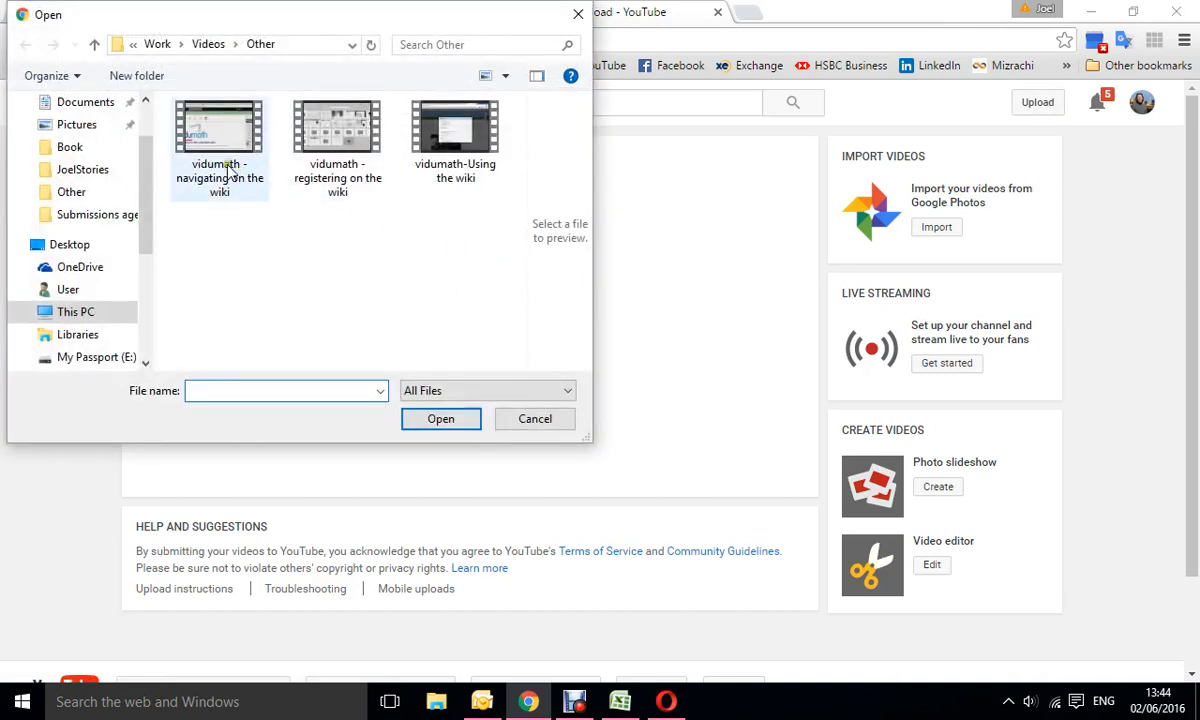
pyautogui.click(219, 125)
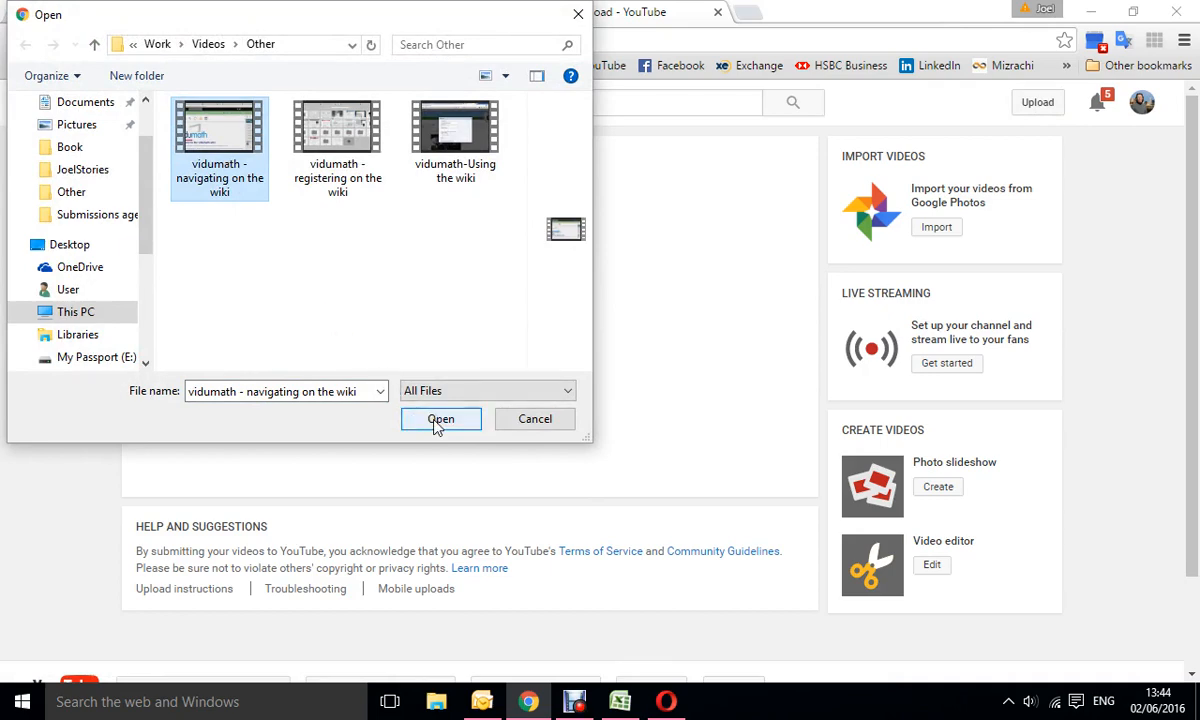
pyautogui.click(440, 419)
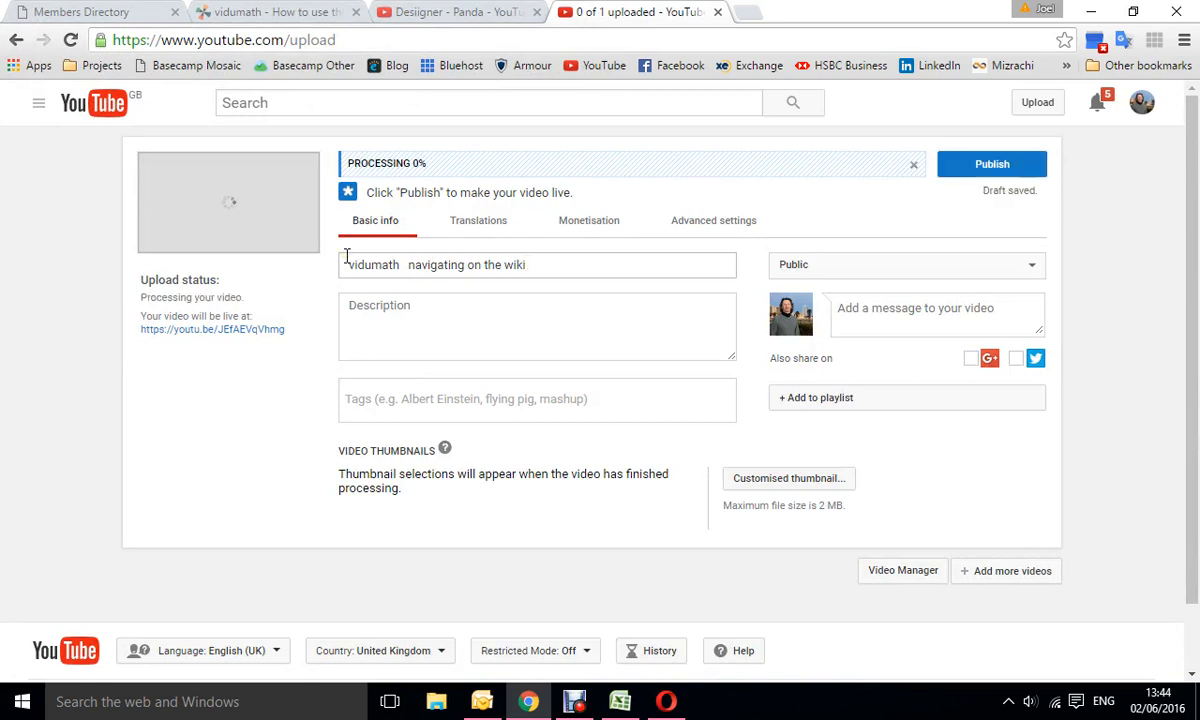
# Check the auto-filled title 'vidumath navigating on the wiki' while processing reaches 95%.
pyautogui.click(537, 325)
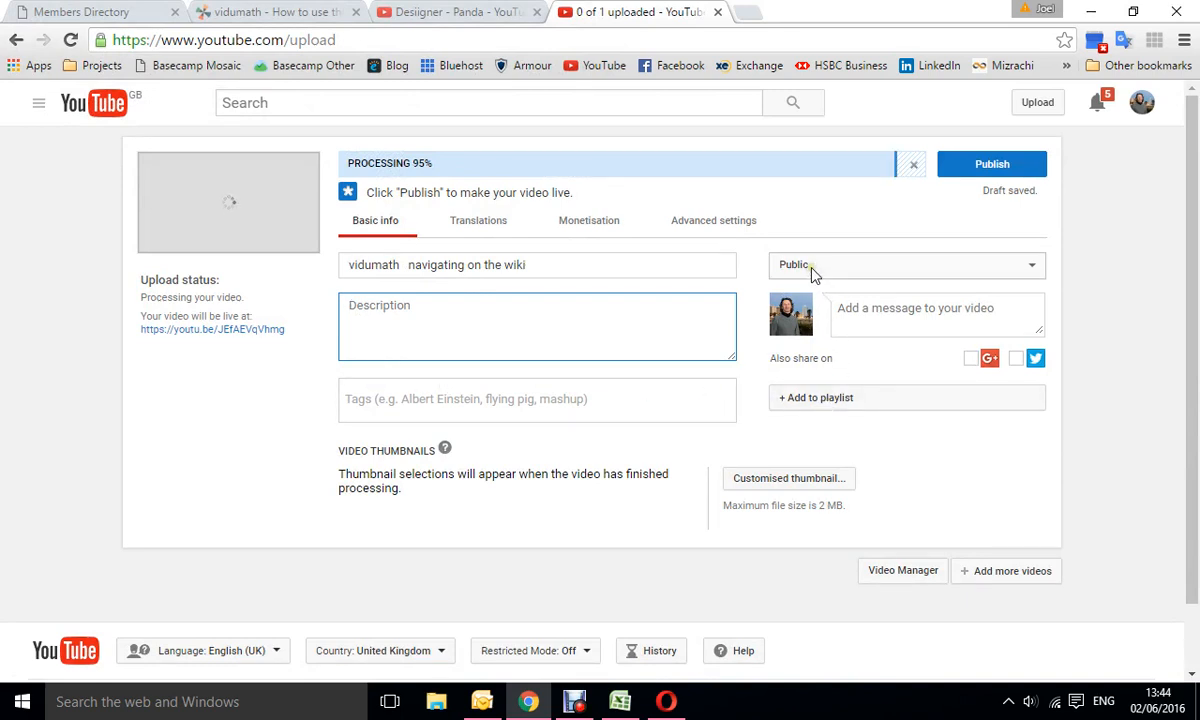
pyautogui.click(905, 264)
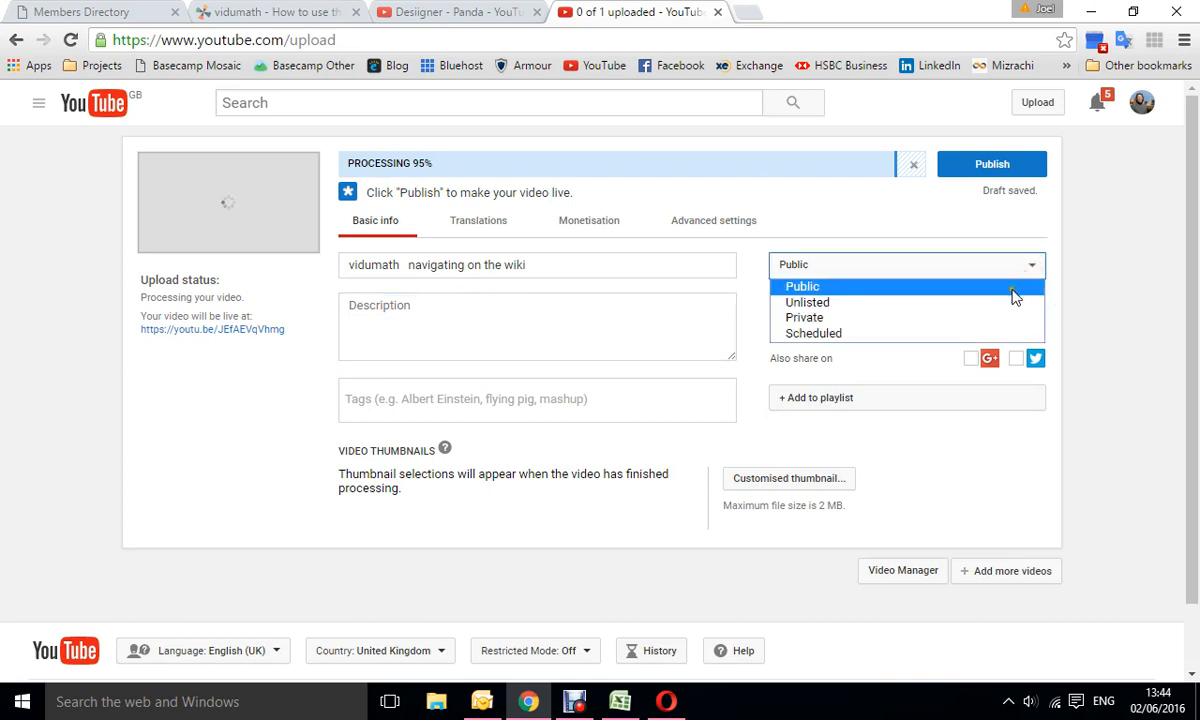
pyautogui.moveTo(1010, 292)
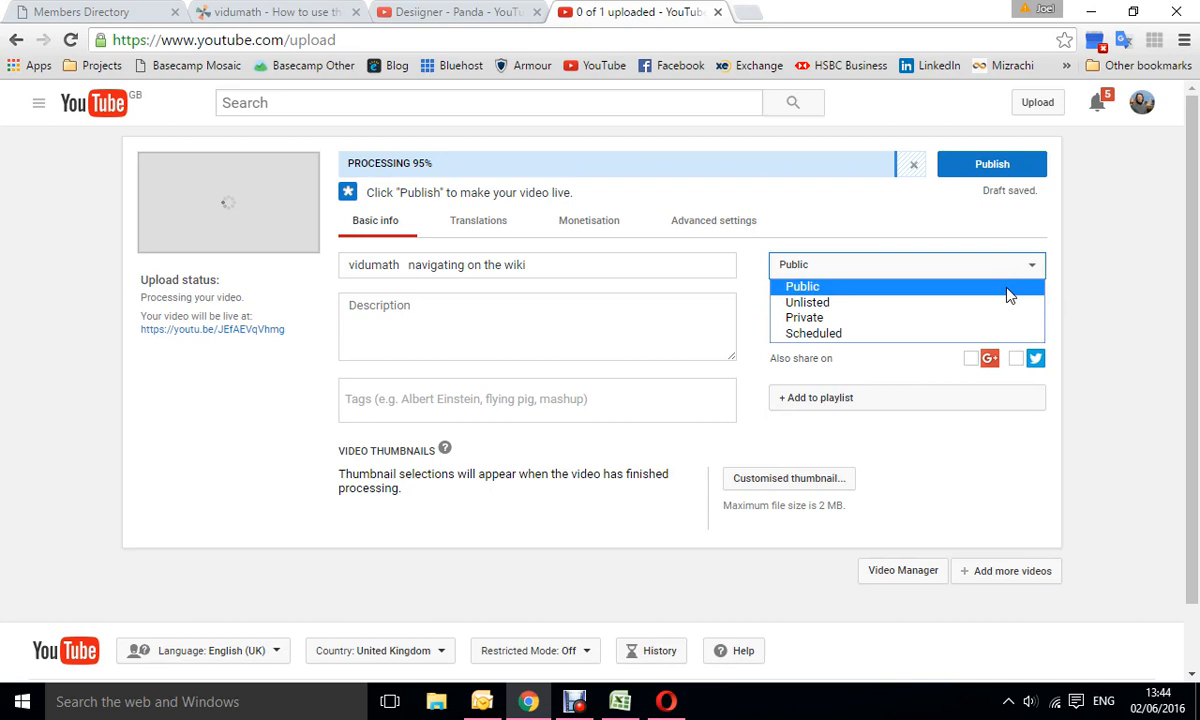
pyautogui.moveTo(953, 333)
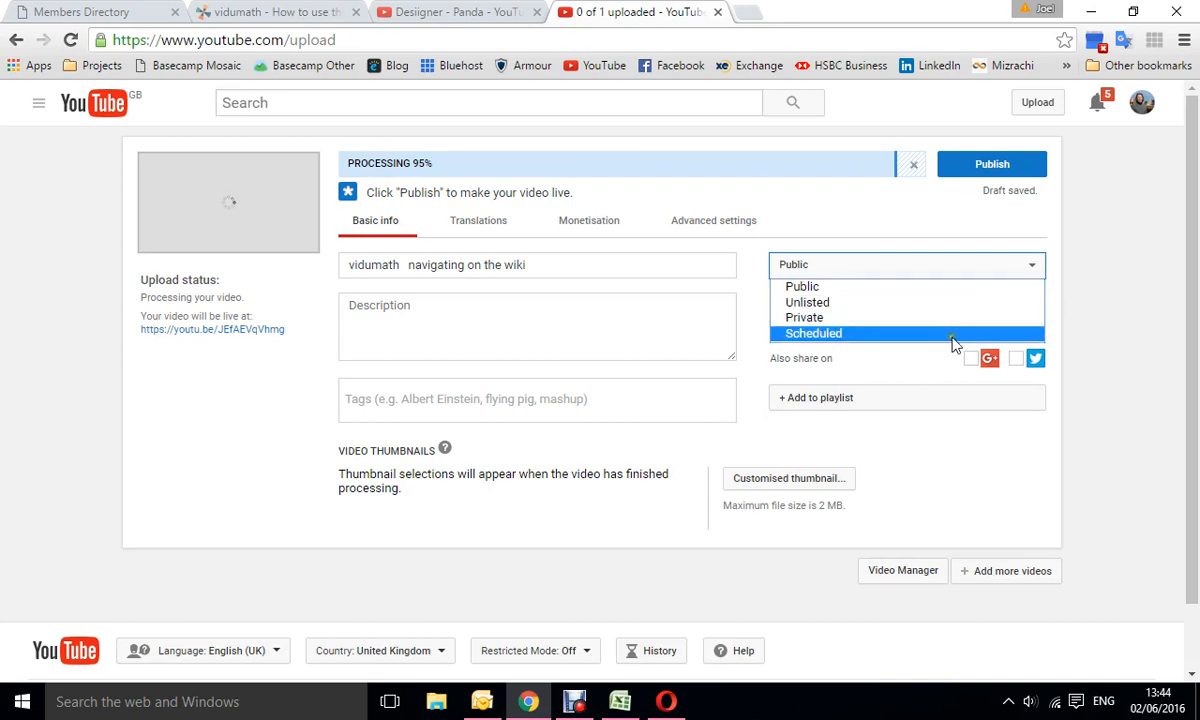
pyautogui.click(802, 286)
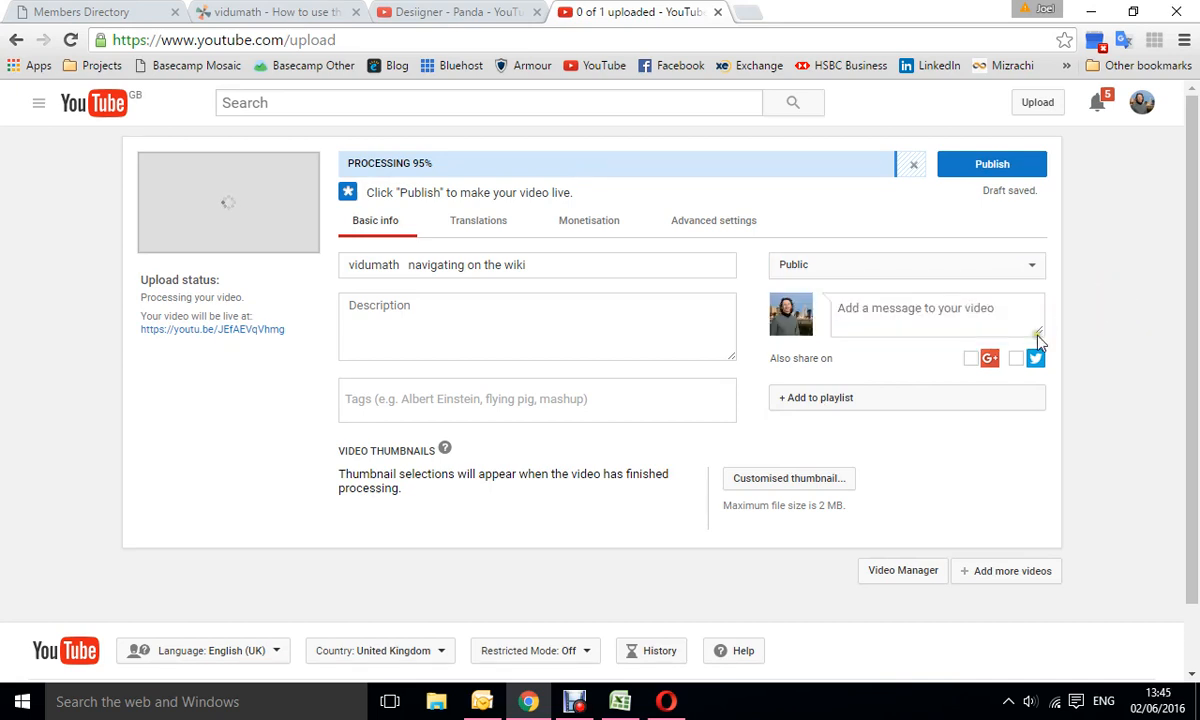
pyautogui.moveTo(963, 462)
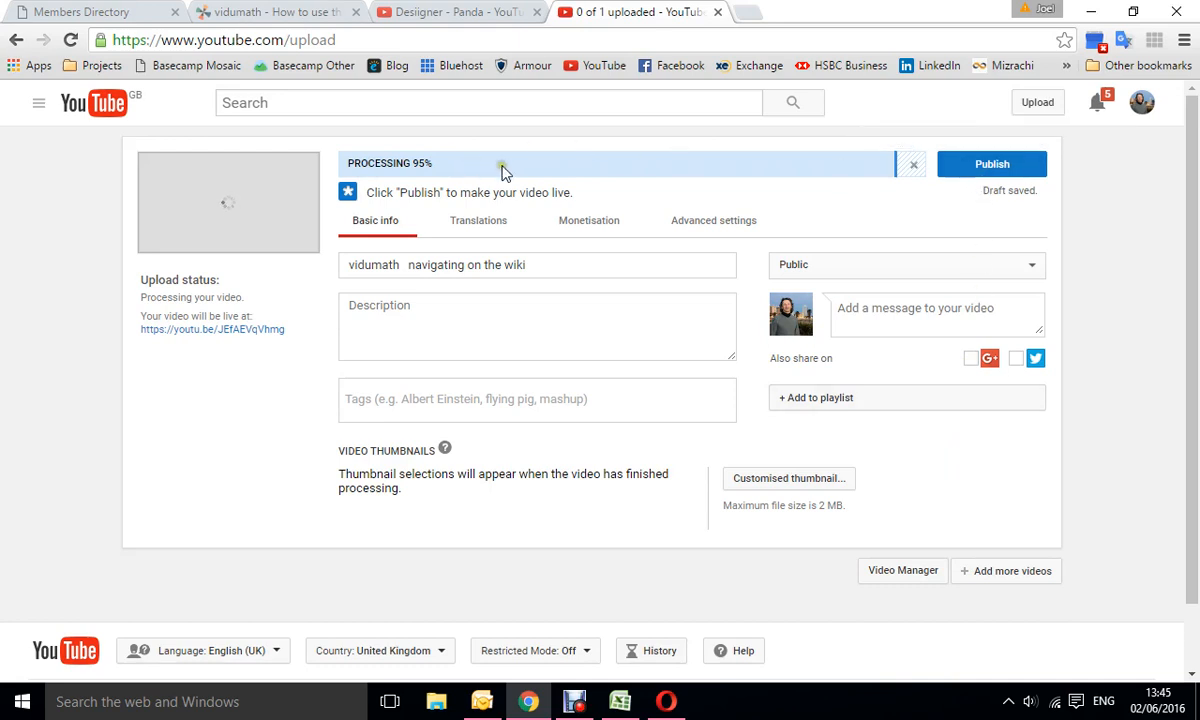
pyautogui.moveTo(991, 164)
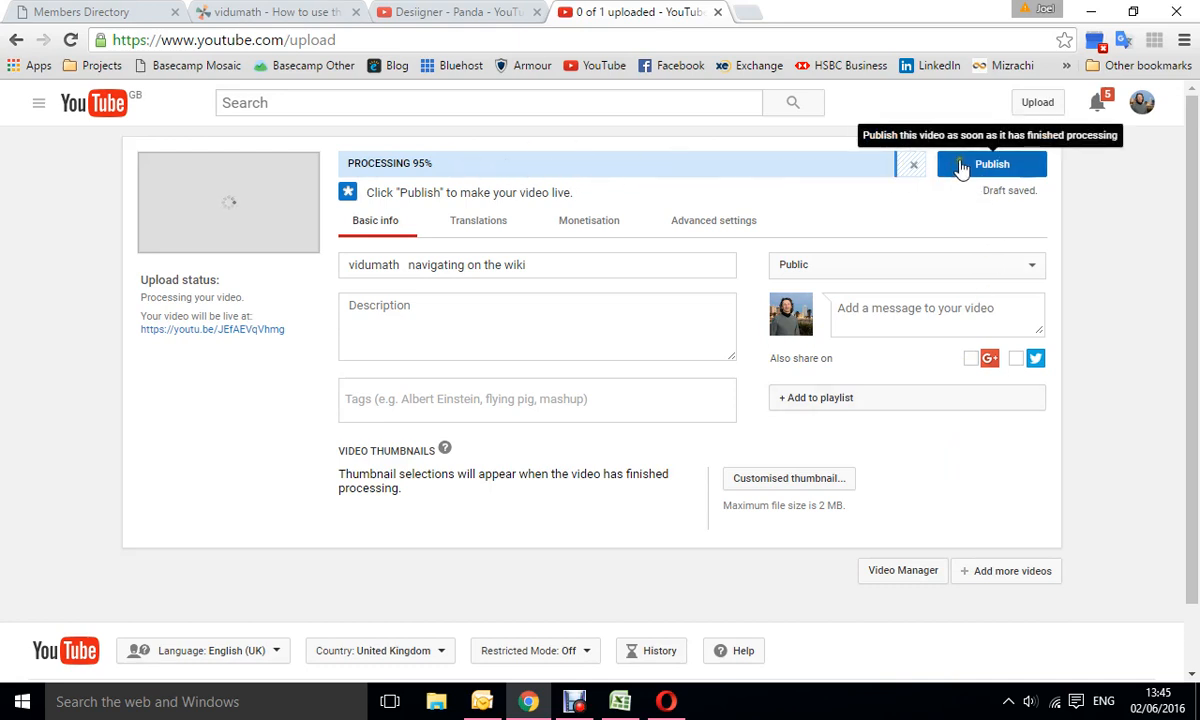
pyautogui.moveTo(557, 75)
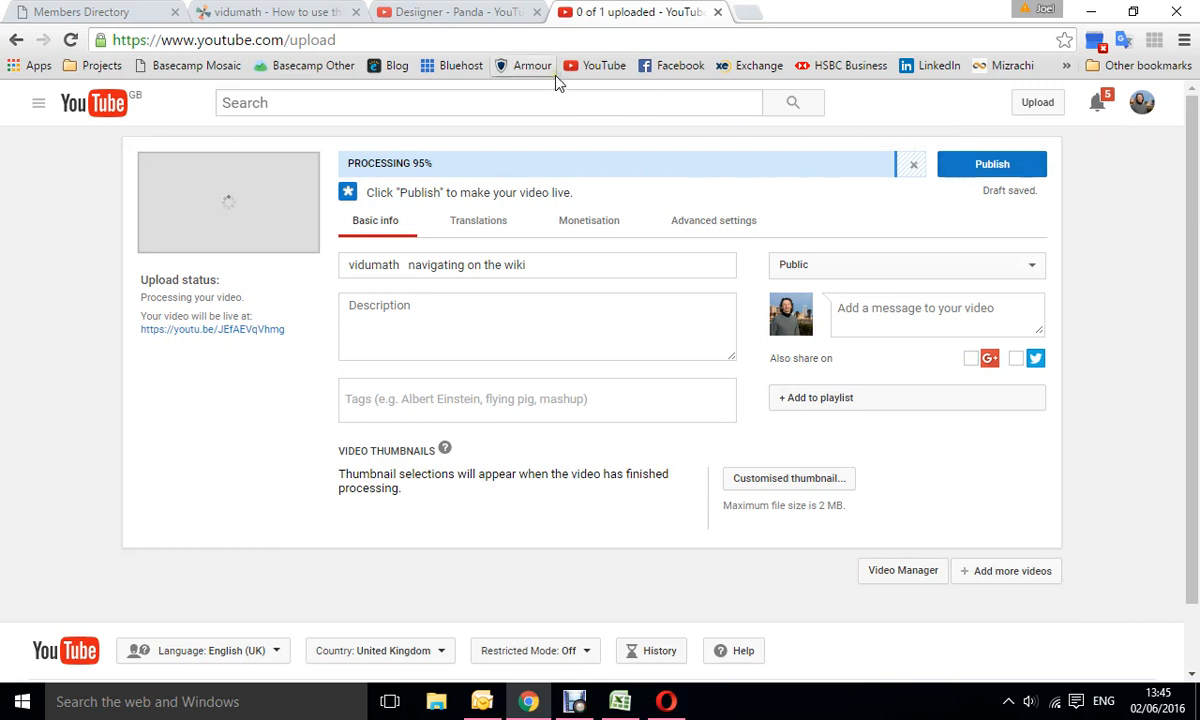
pyautogui.click(250, 40)
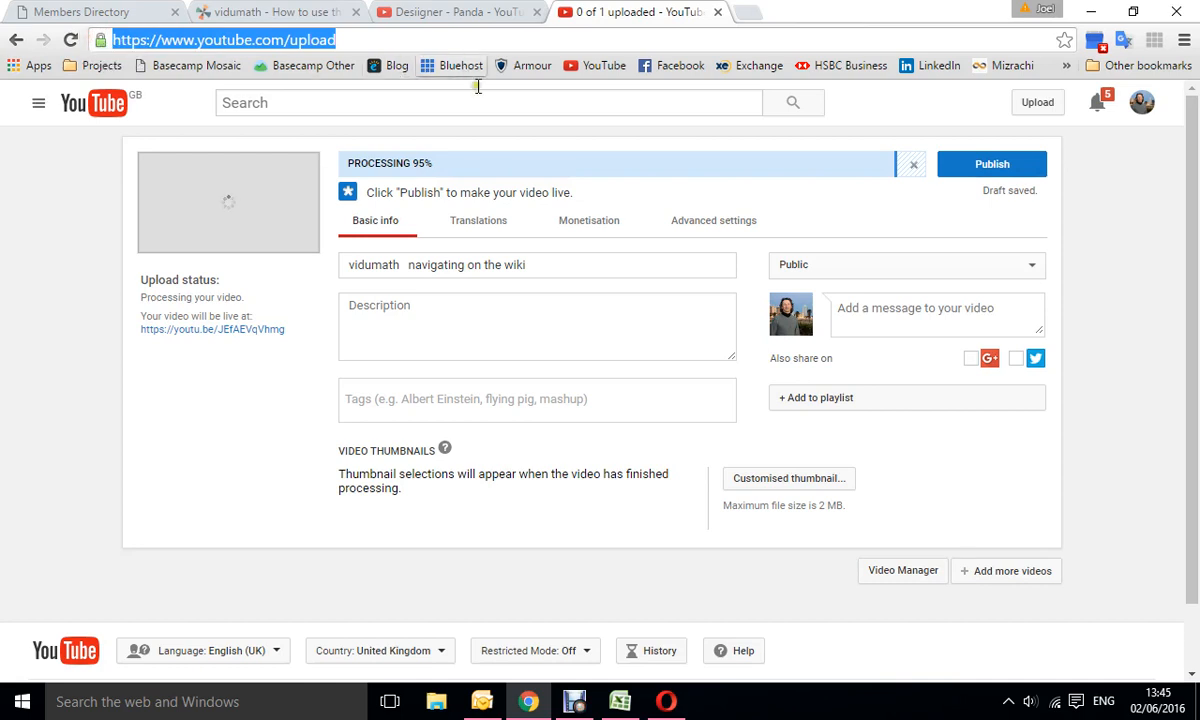
pyautogui.moveTo(530, 143)
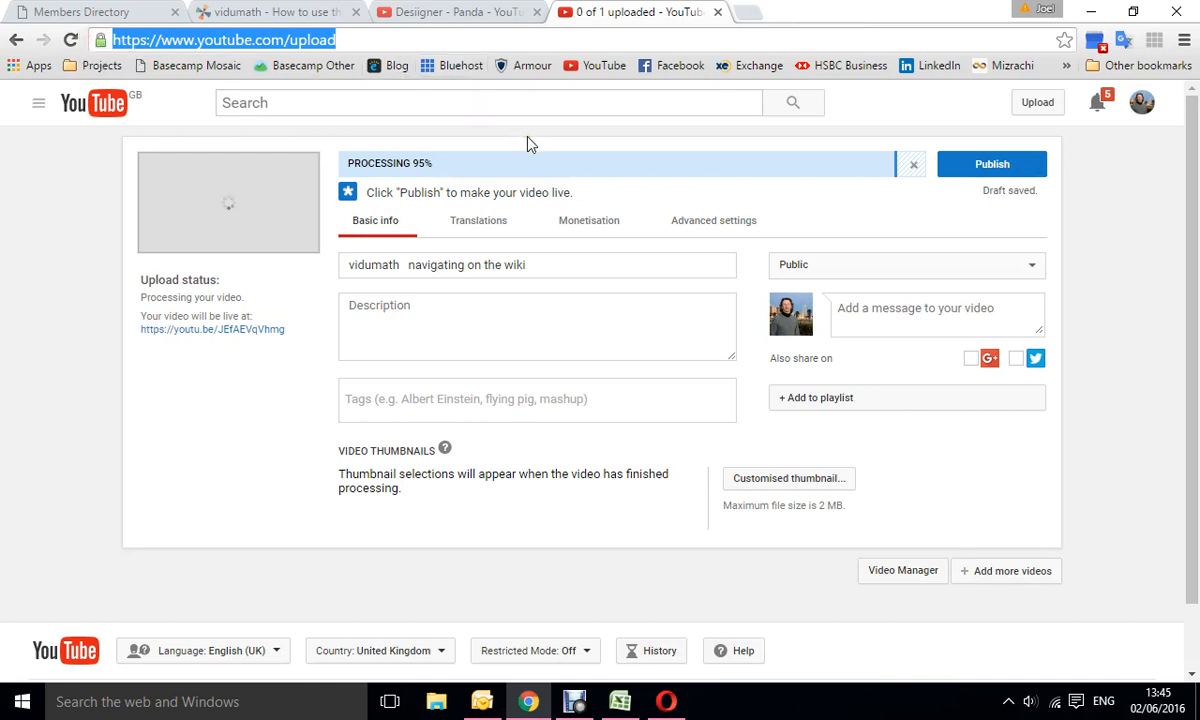
pyautogui.moveTo(845, 557)
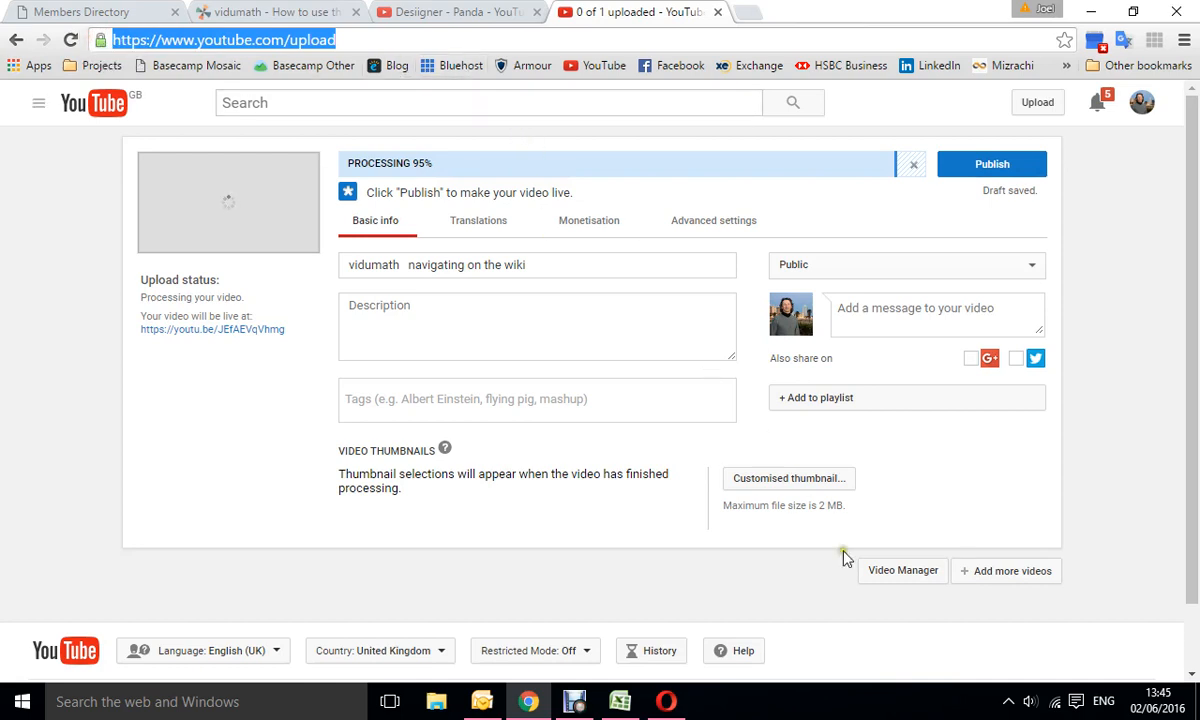